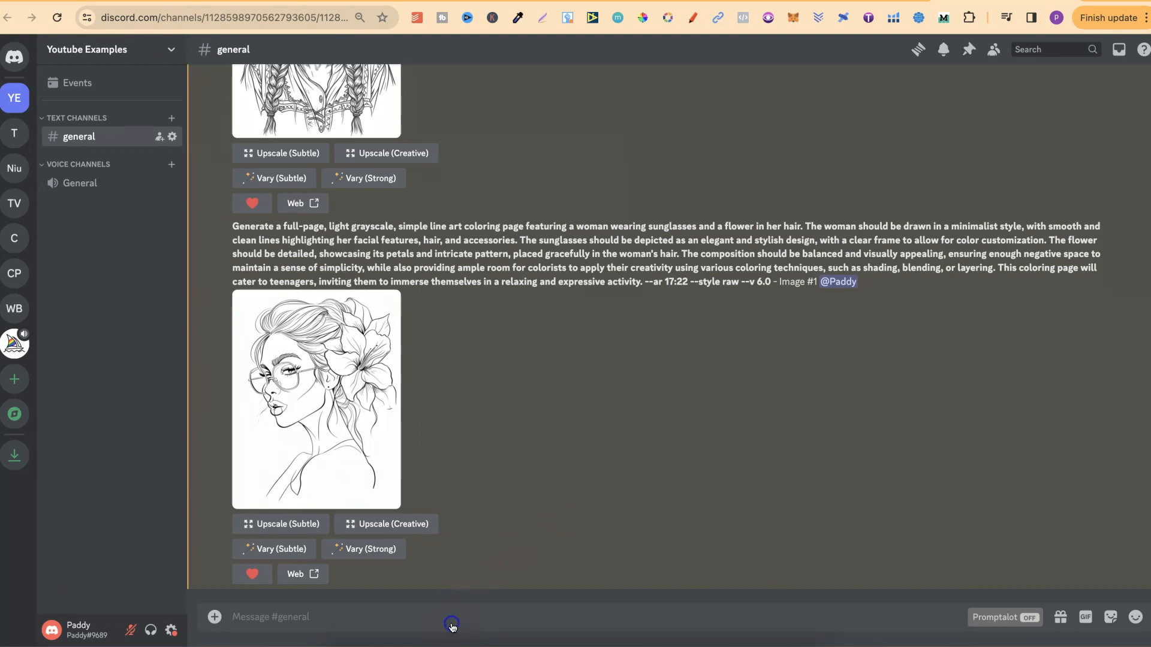
- Zoom in and type /settings into the Discord message box without sending it
key(ctrl+plus)
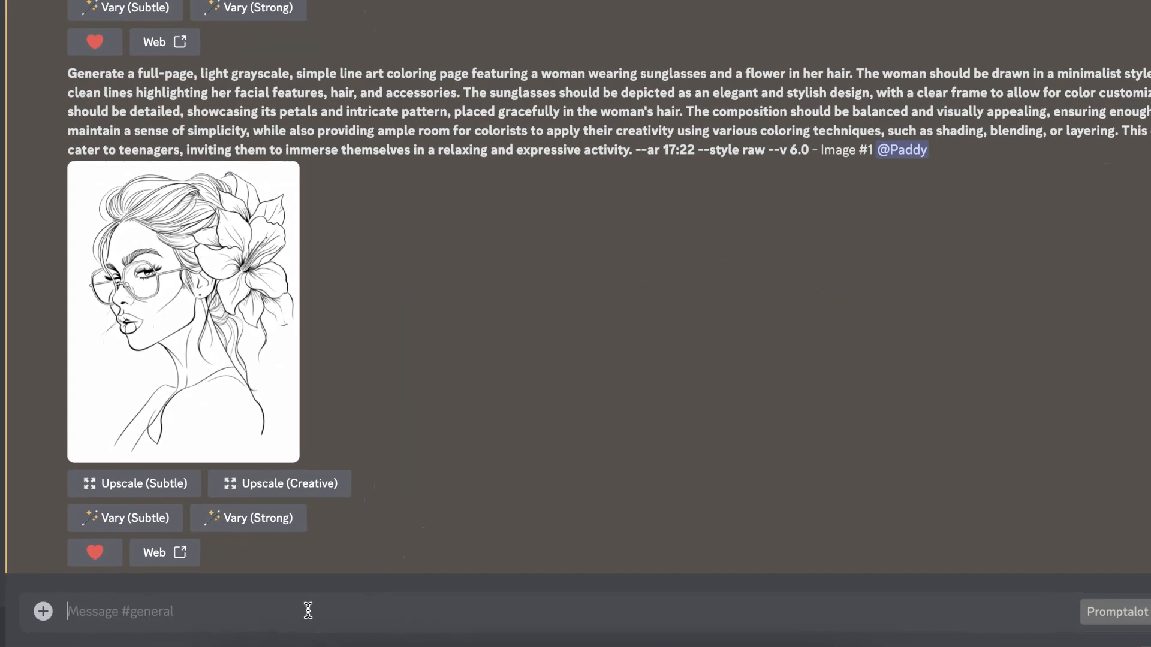
text(/)
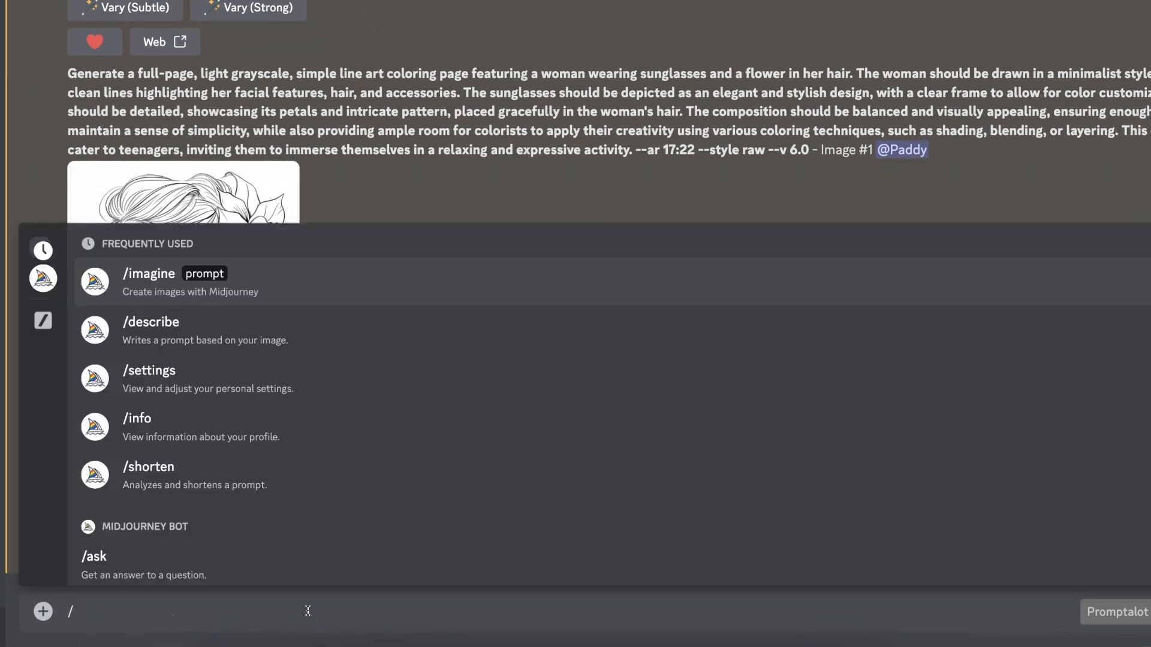
mouse_move(316, 523)
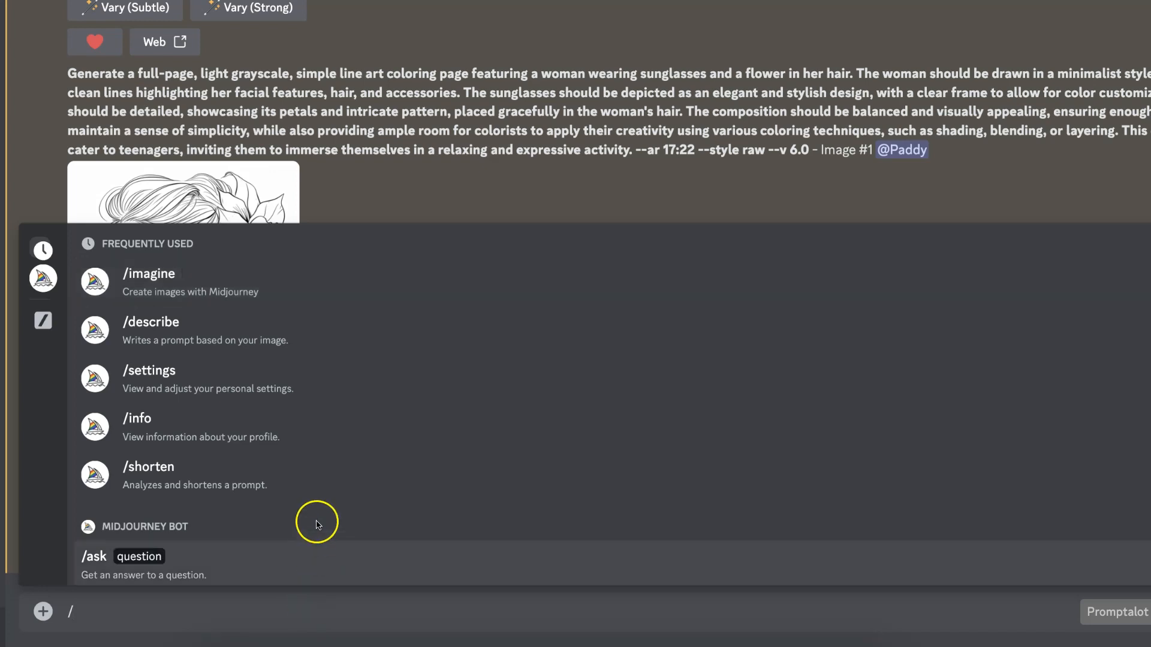
mouse_move(178, 410)
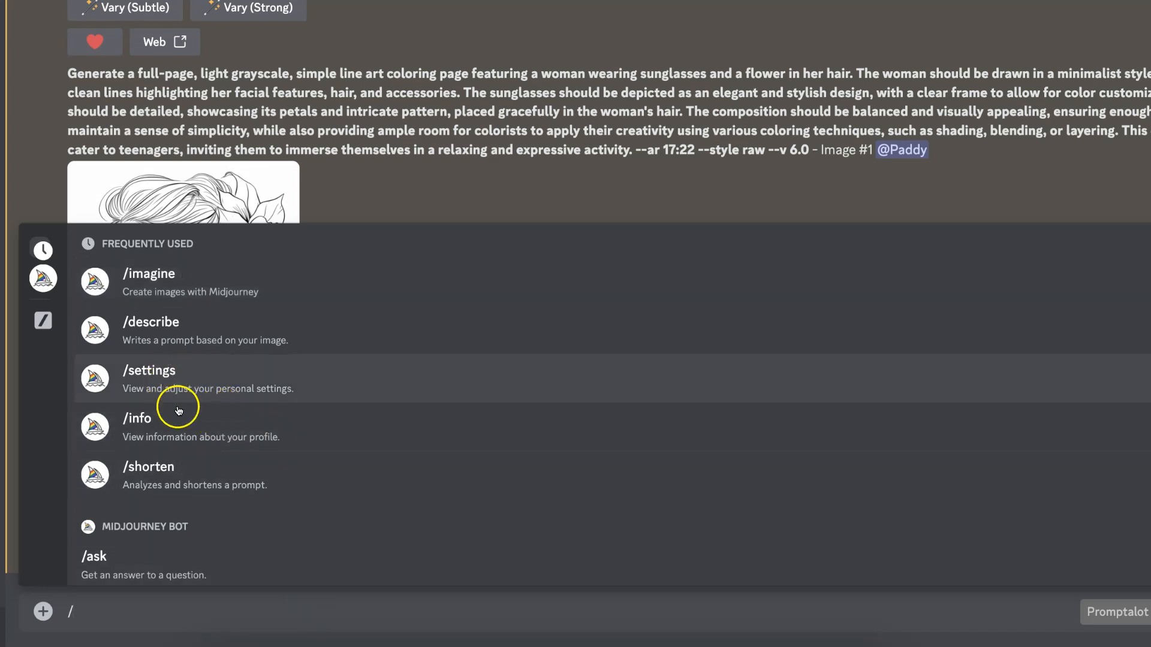
text(s)
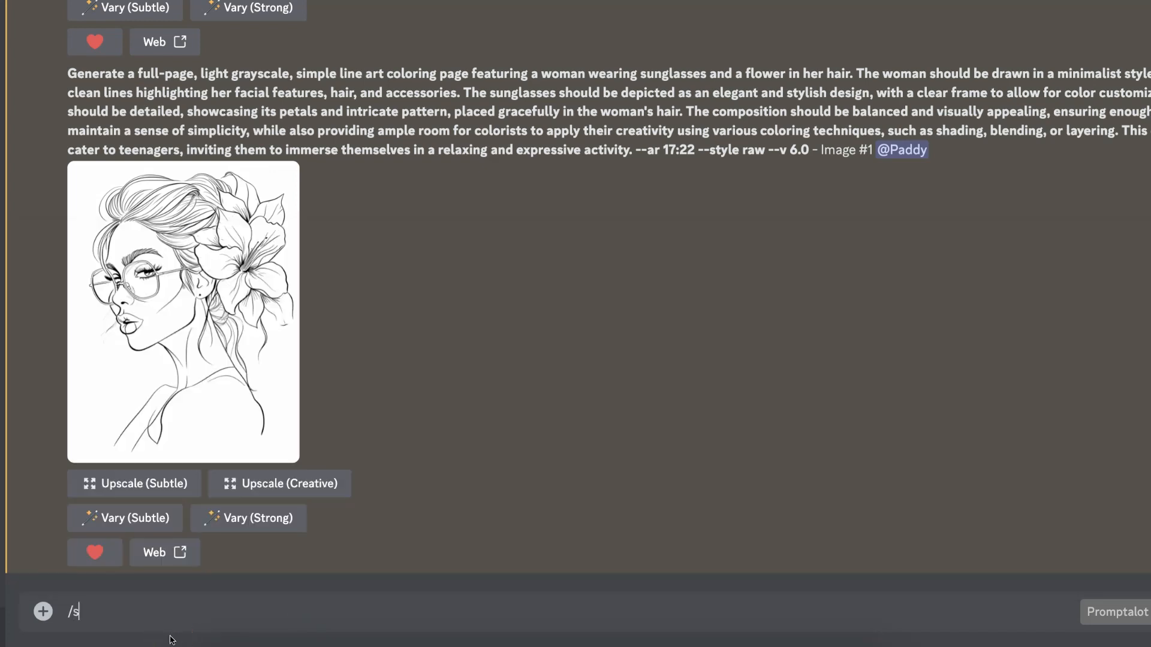
text(ettings)
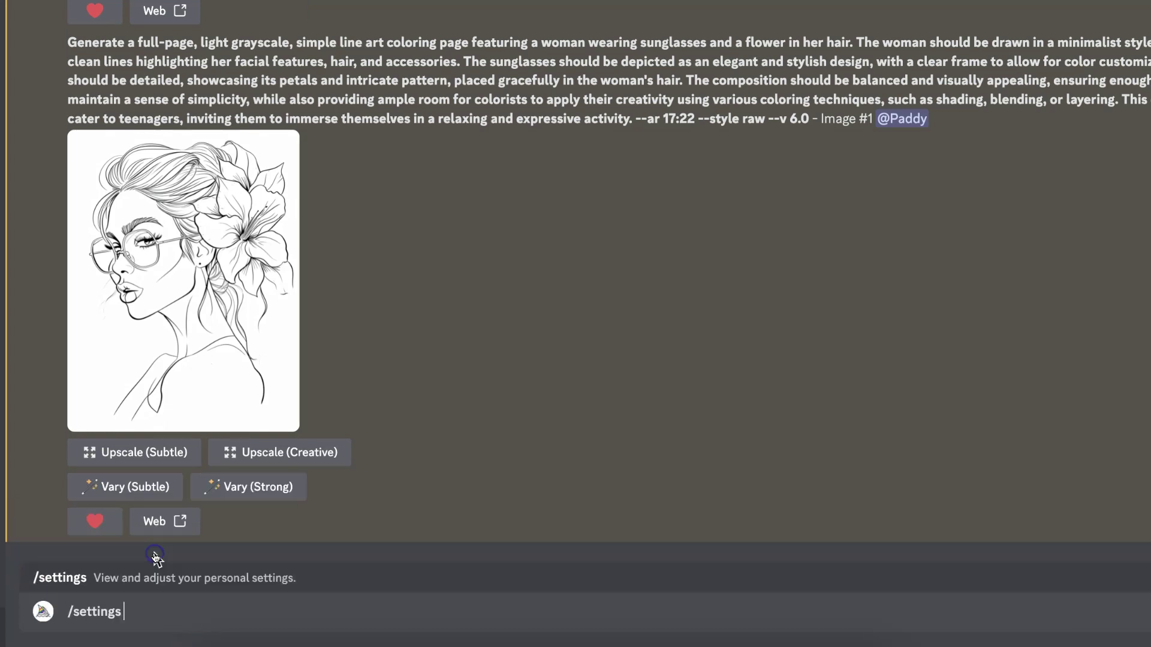
- Send /settings to get the panel showing Model V6, Stylize med, High Variation and Fast mode
key(Return)
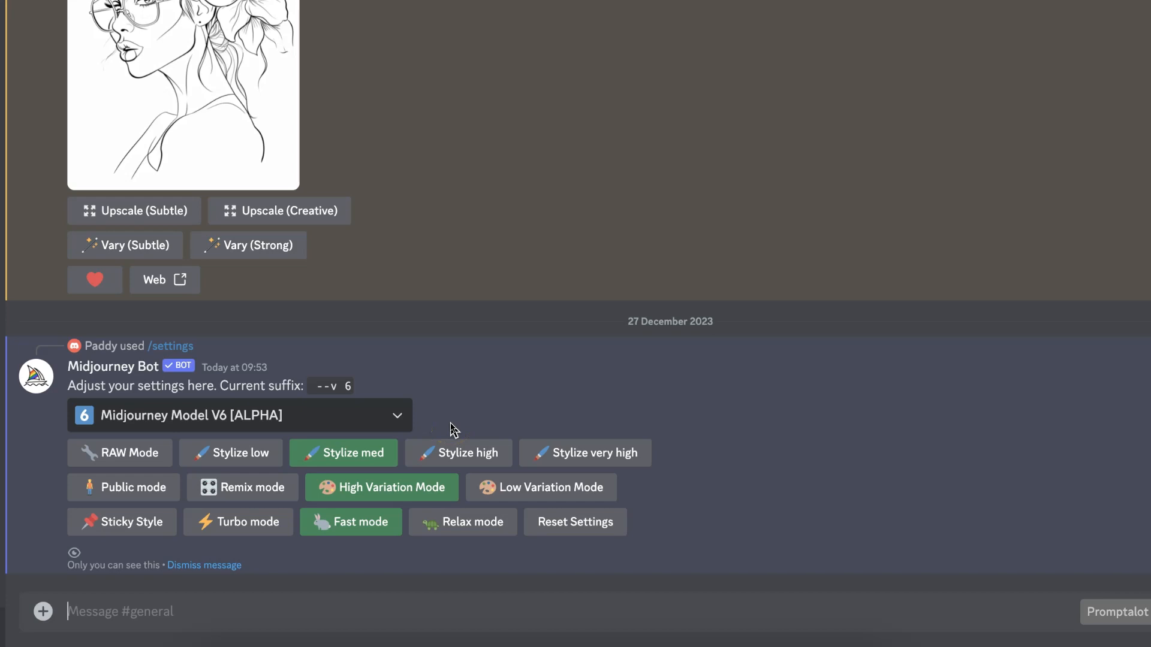
mouse_move(173, 465)
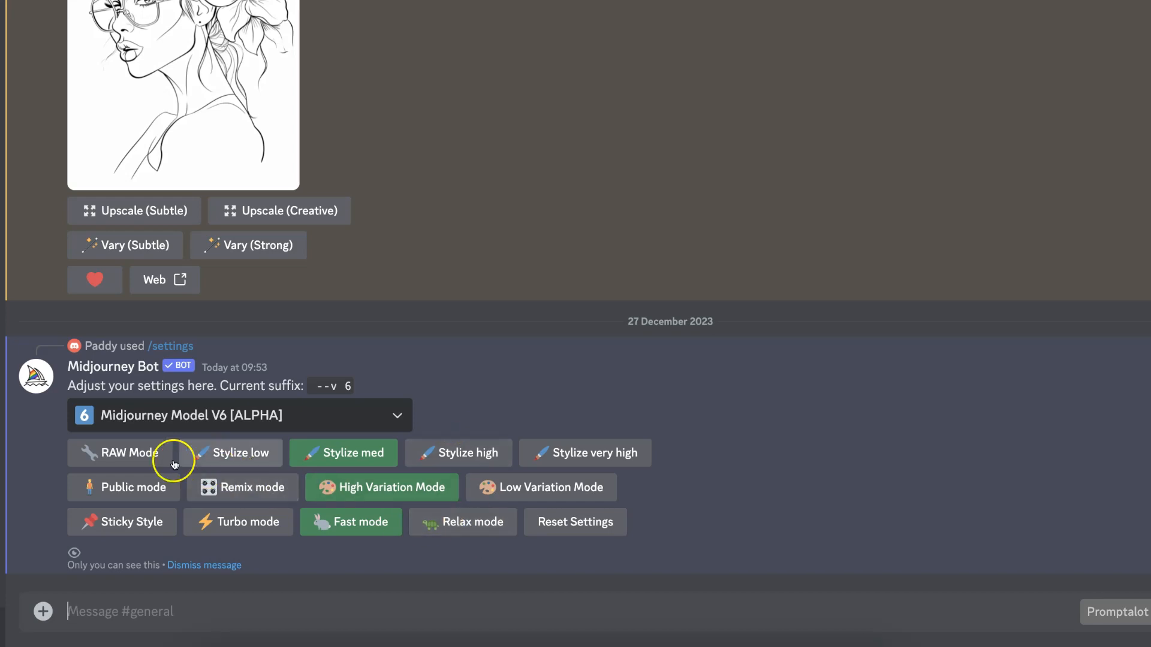
mouse_move(152, 507)
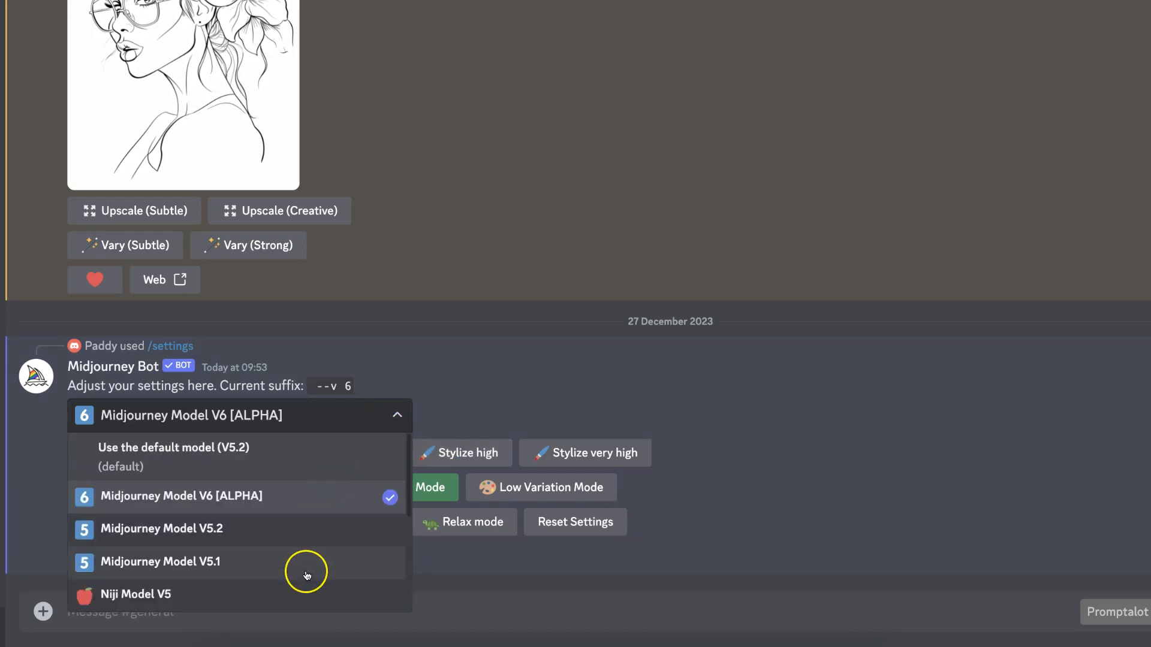
- Scroll the model list from V6 [ALPHA] down to V1 and back, leaving V6 checked
scroll(down, 3)
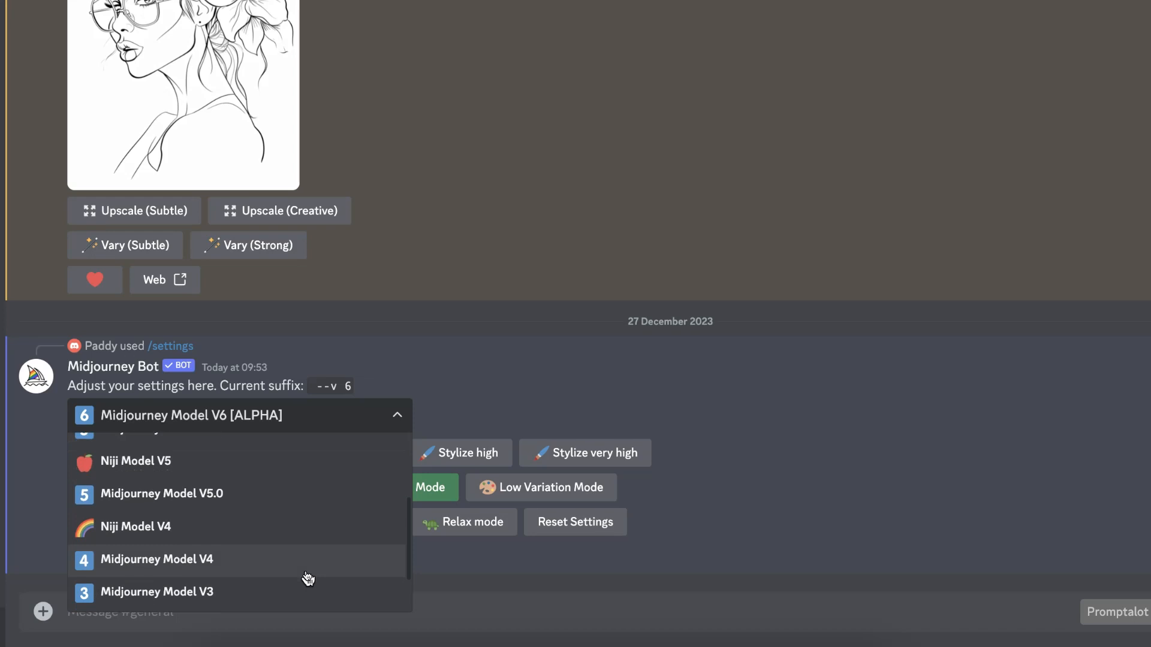
scroll(down, 3)
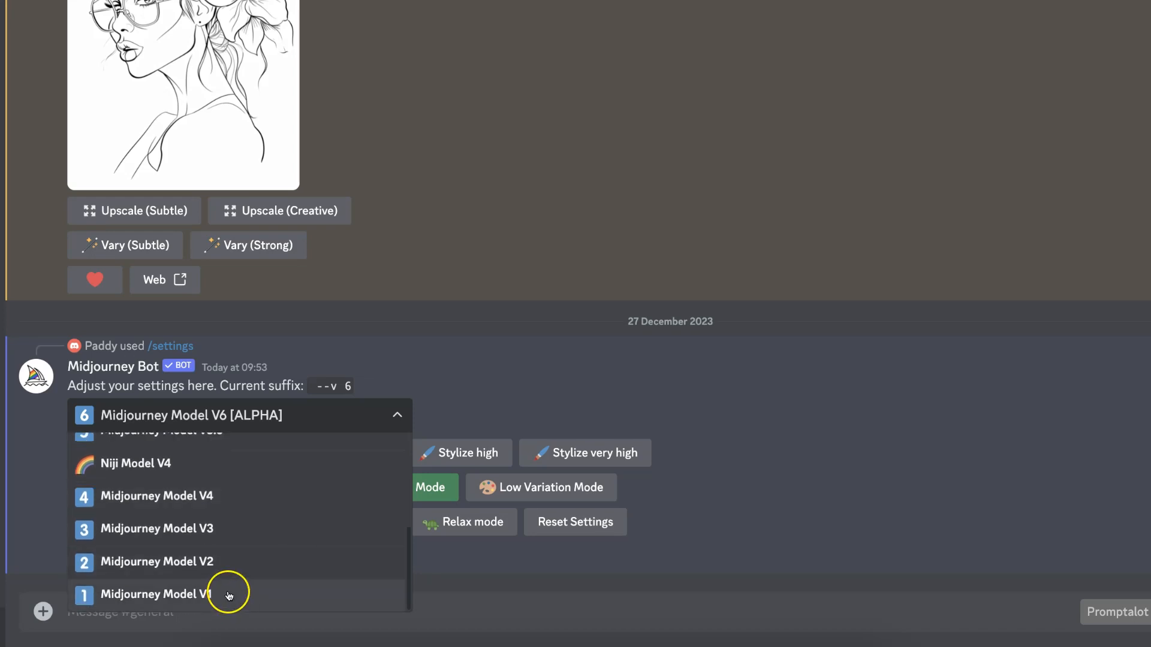
mouse_move(232, 600)
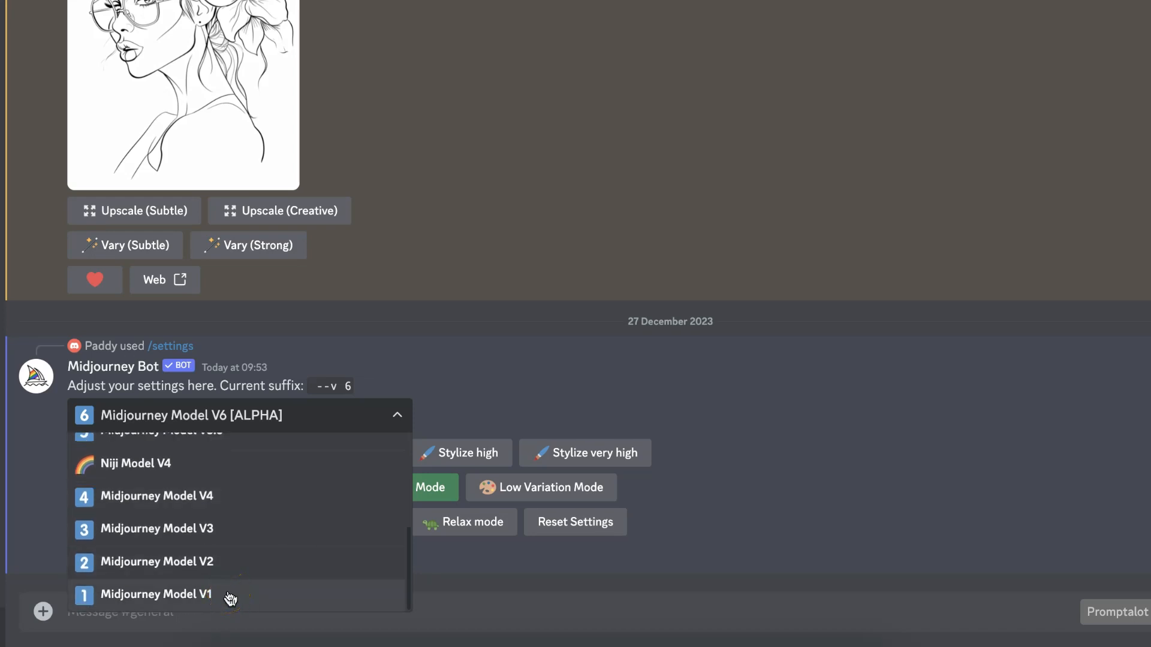
scroll(up, 3)
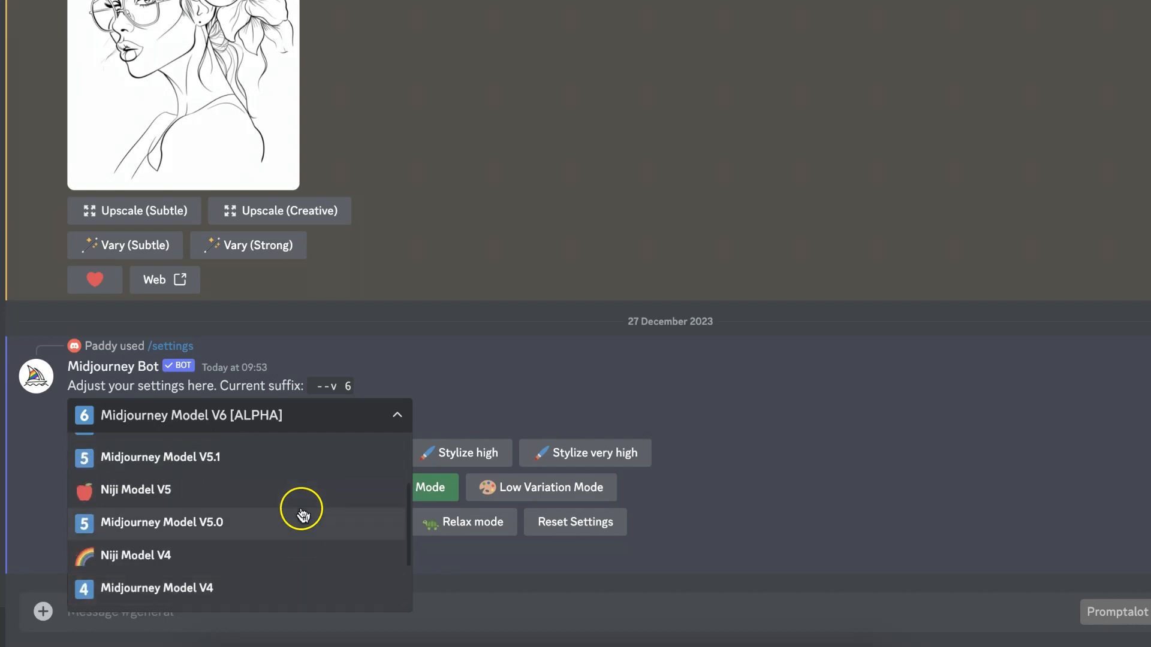
mouse_move(222, 491)
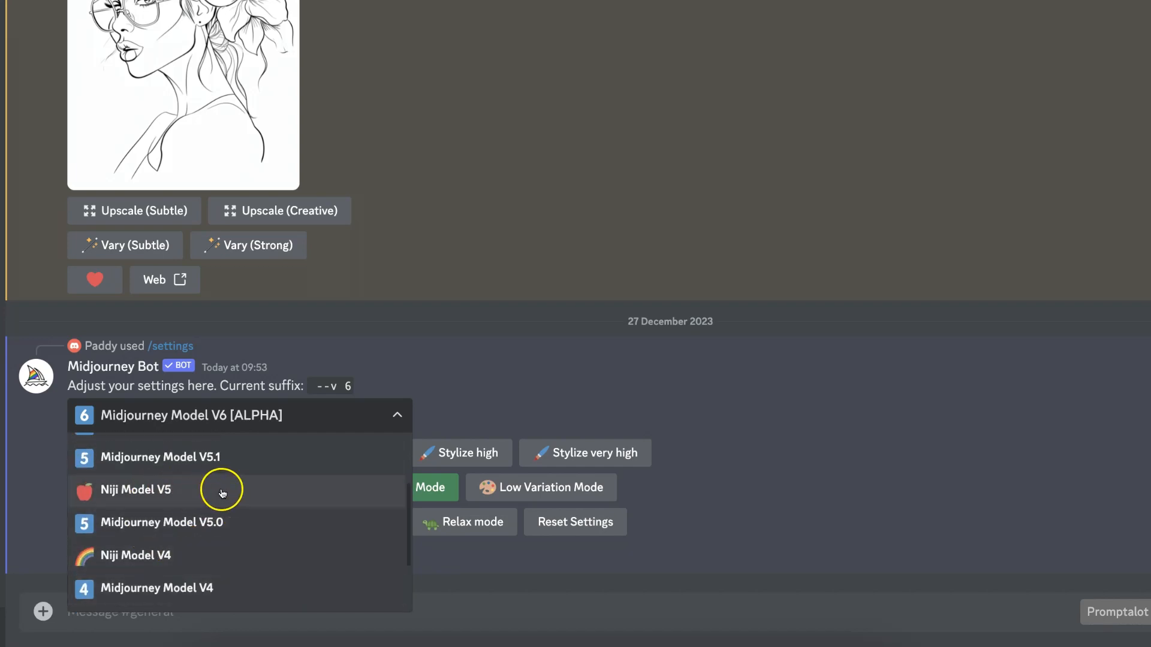
scroll(up, 3)
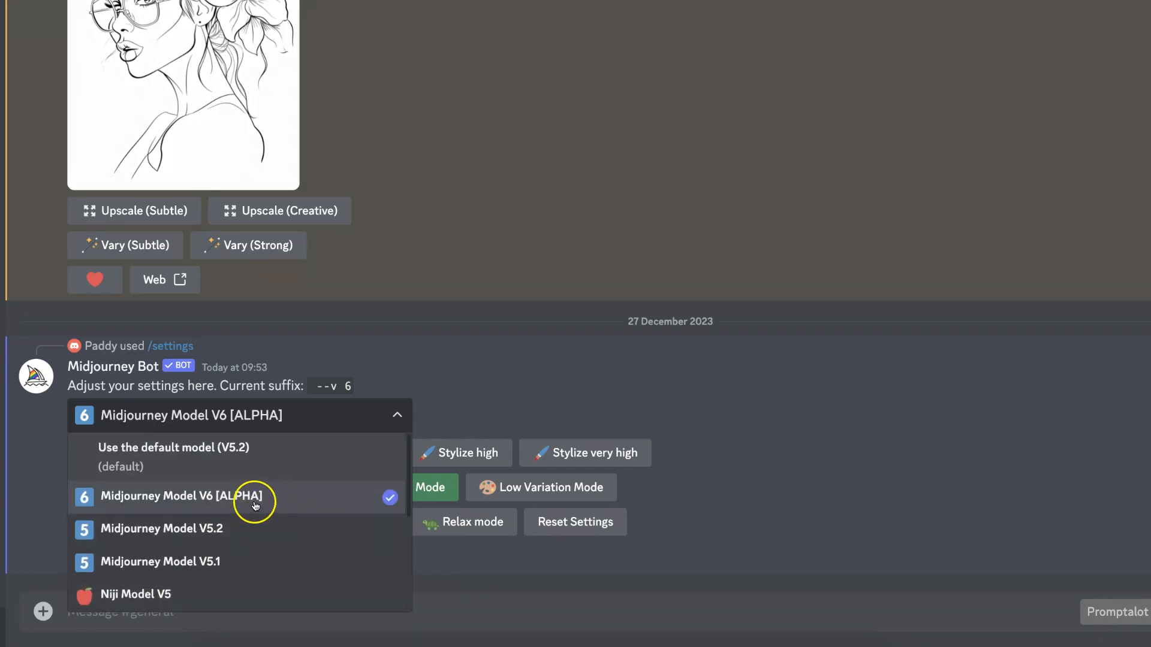
mouse_move(277, 503)
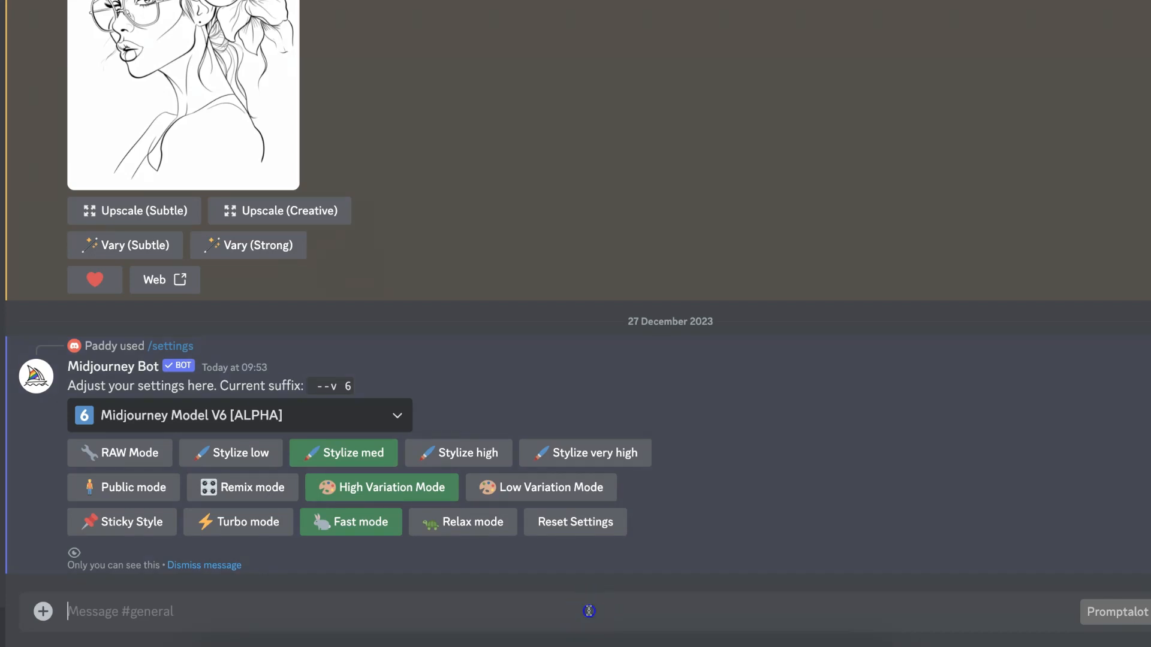
- Submit the /imagine line-art coloring page of a woman with sunglasses and a flower
text(/)
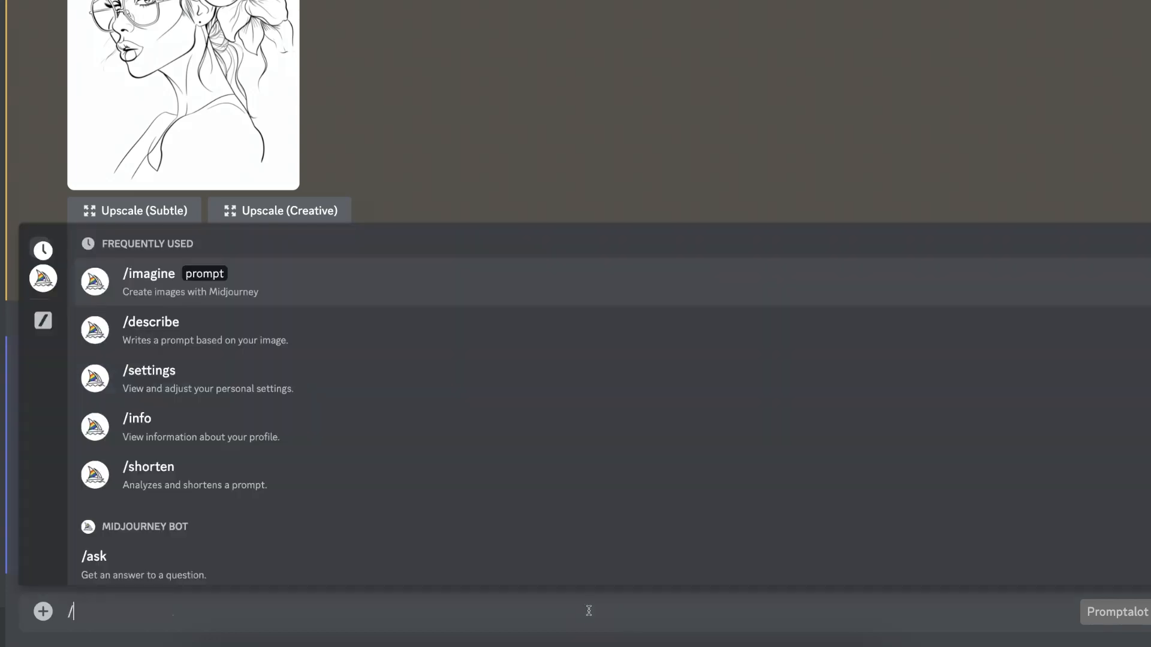
text(imagine)
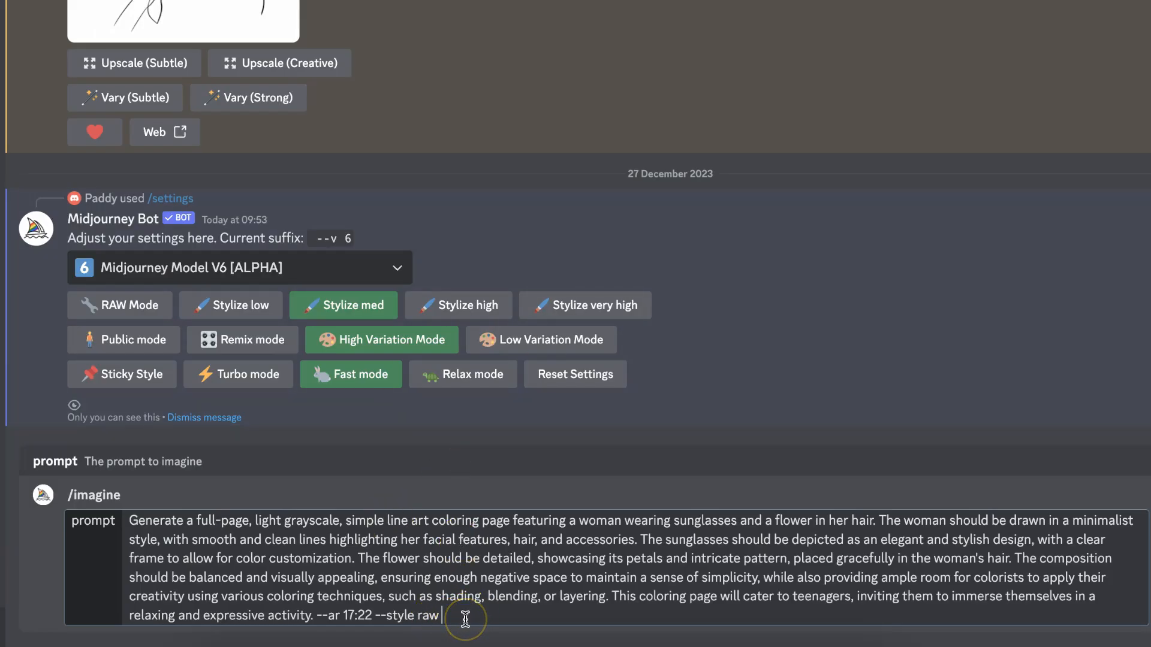
key(Return)
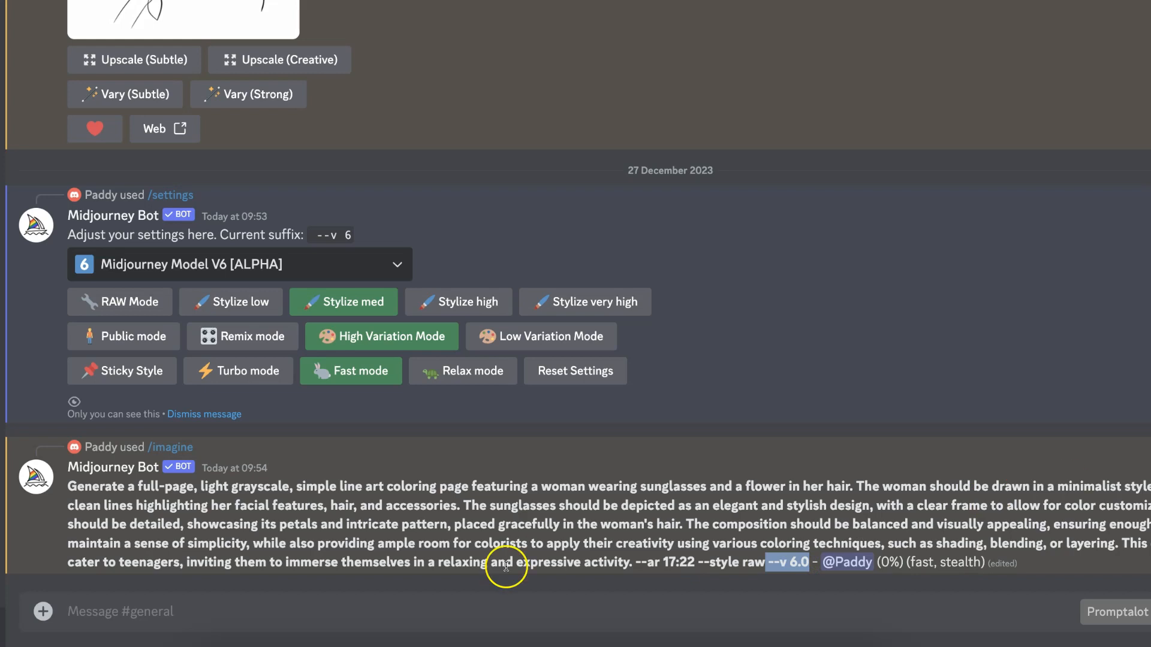
mouse_move(287, 611)
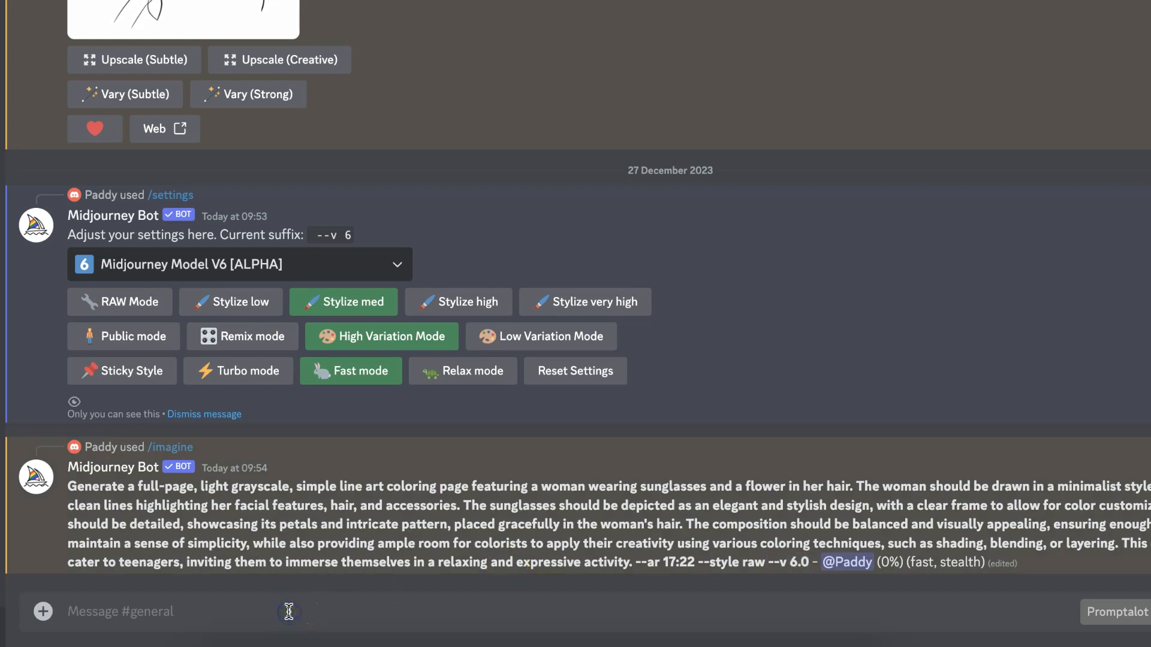
- Type '/' and '--' in the message box while the generation reaches 46%
text(/imagine)
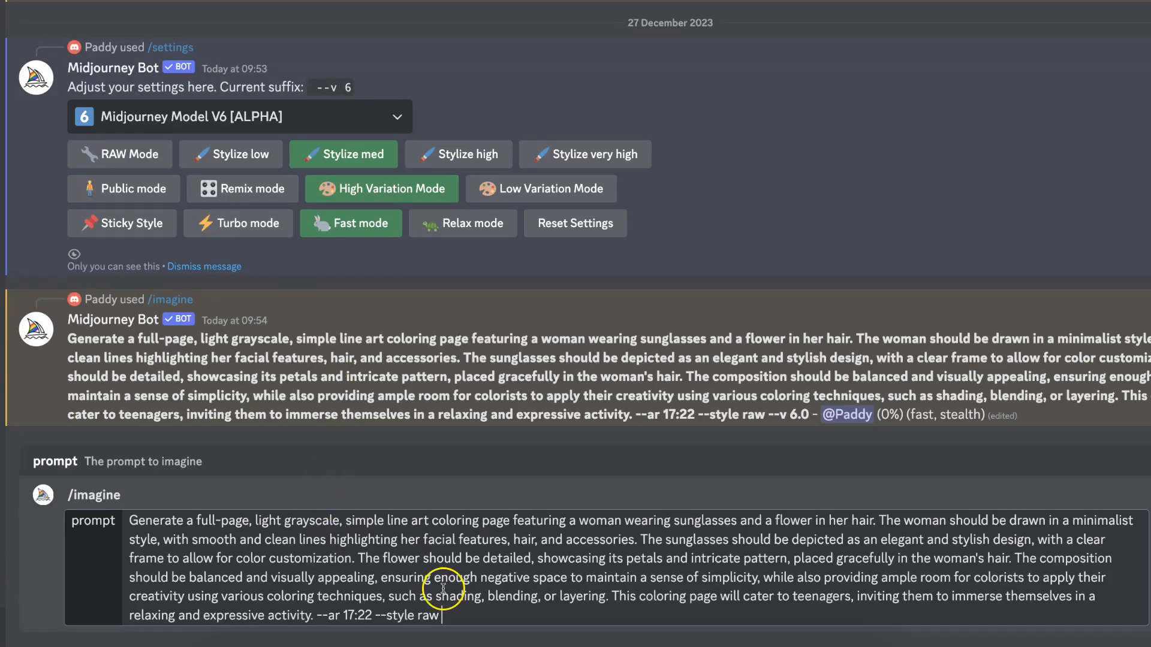
text(--)
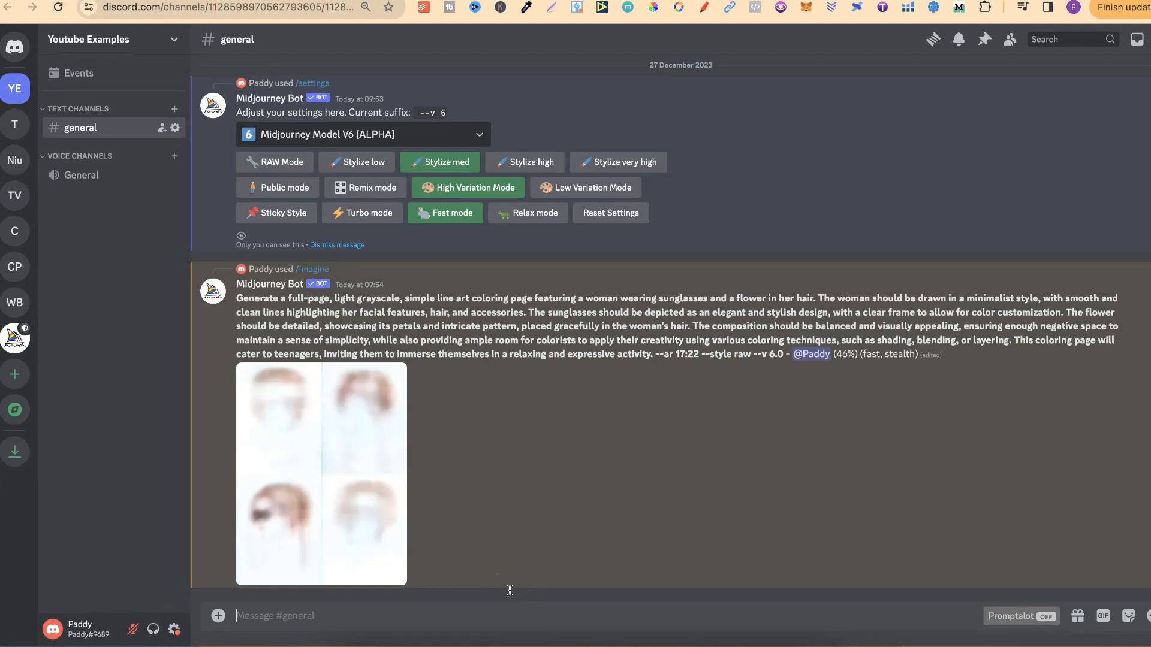
mouse_move(884, 512)
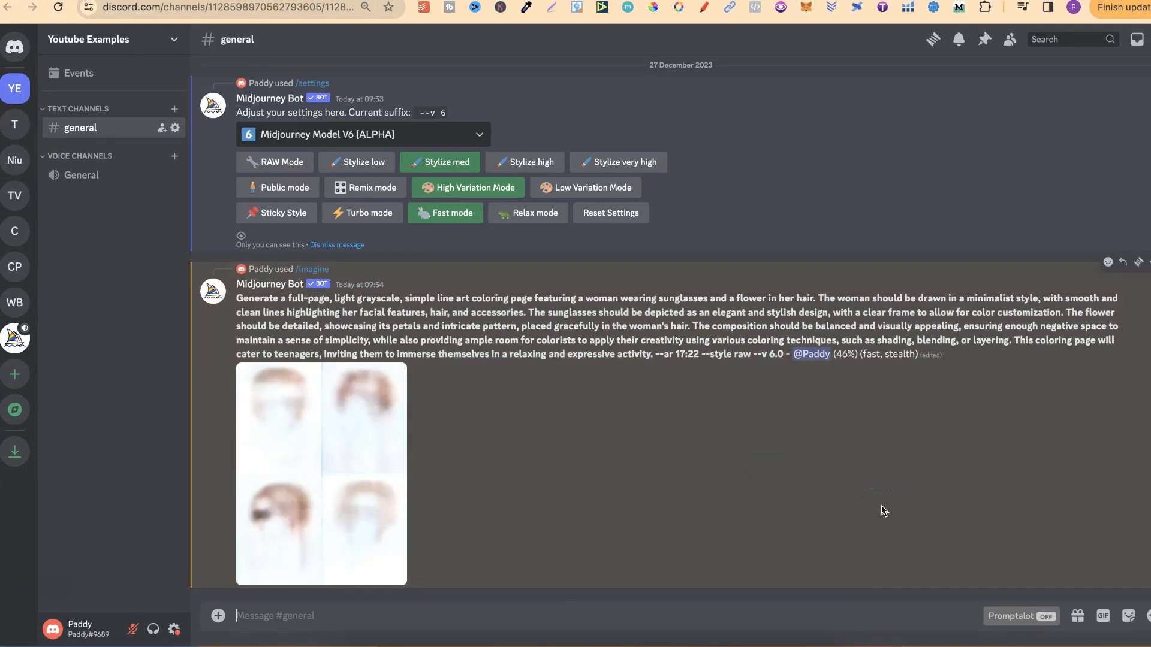